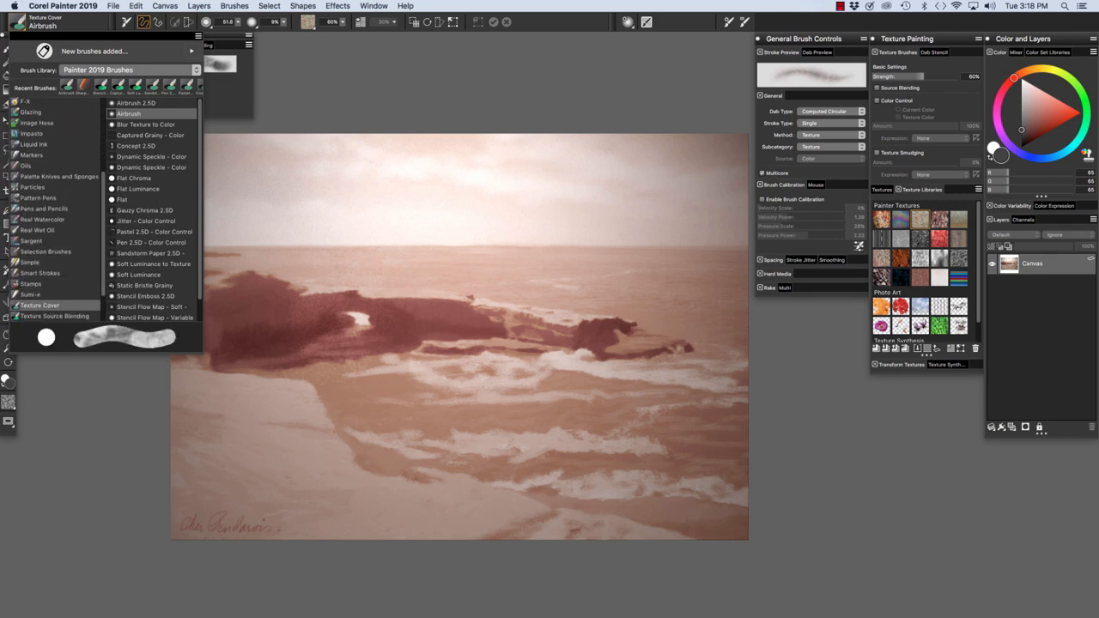
- Browse the Texture Cover and Texture Source Blending variants, keeping the Texture Cover Airbrush chosen
scroll(down, 3)
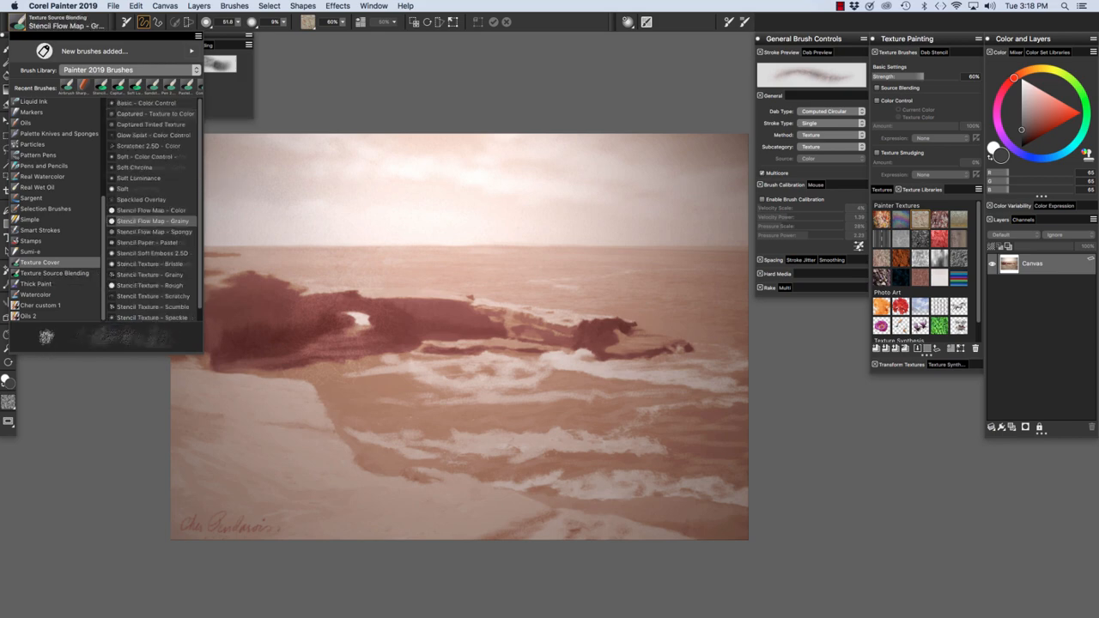
click(55, 273)
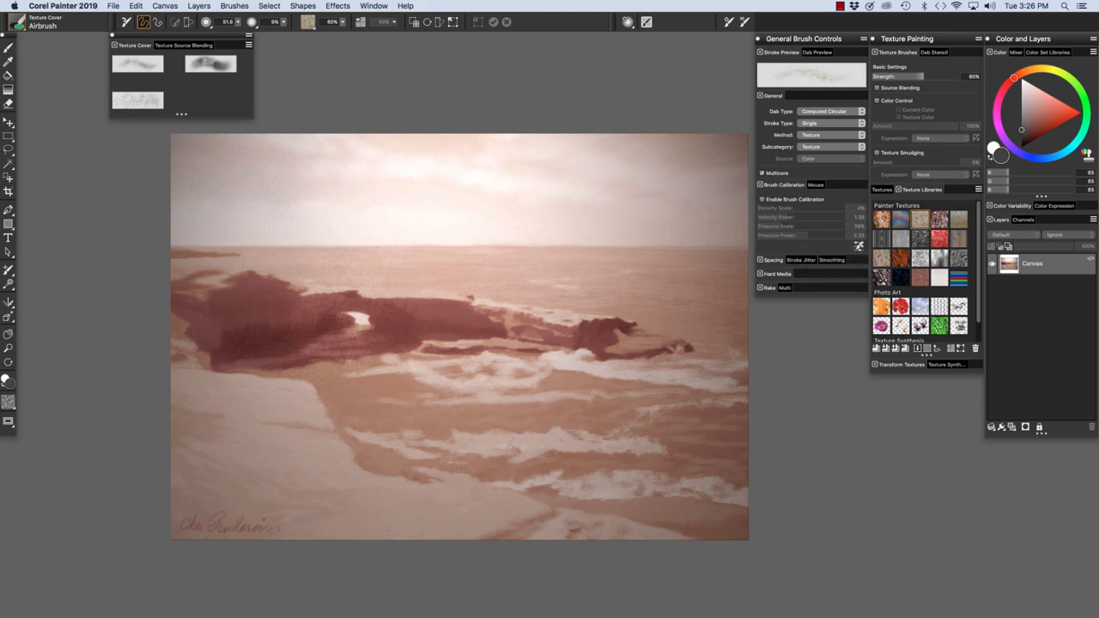
mouse_move(920, 221)
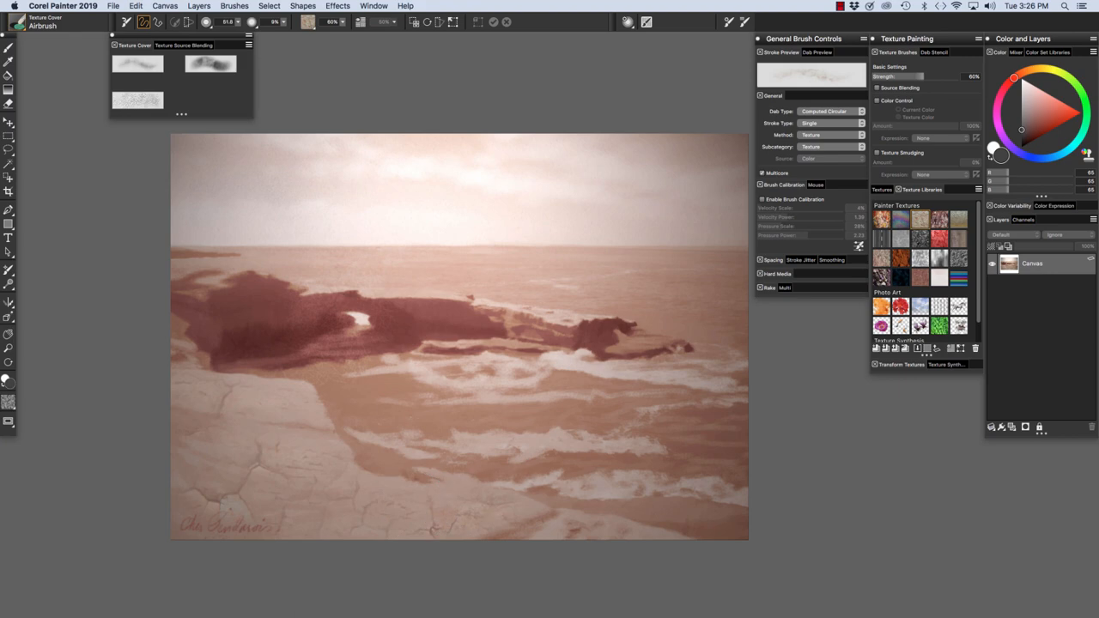
mouse_move(554, 72)
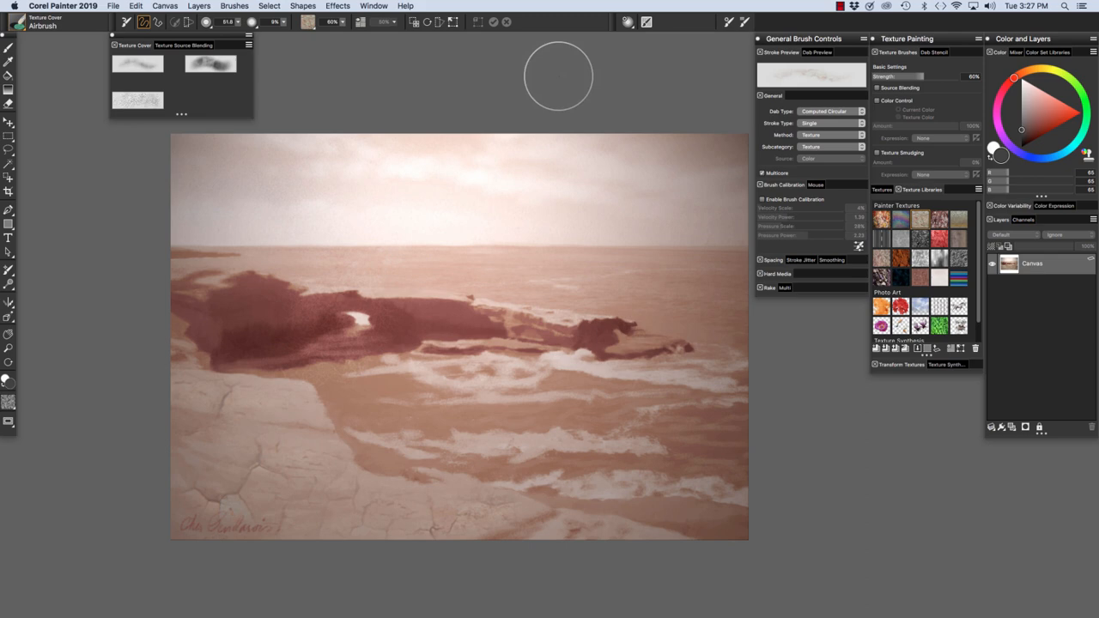
mouse_move(645, 21)
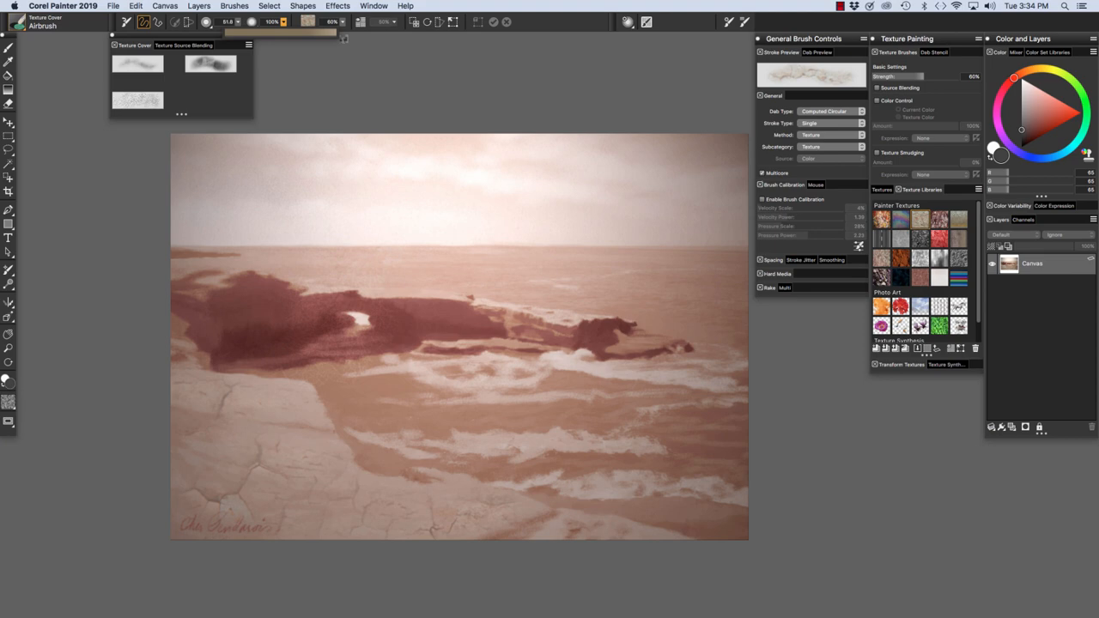
mouse_move(306, 163)
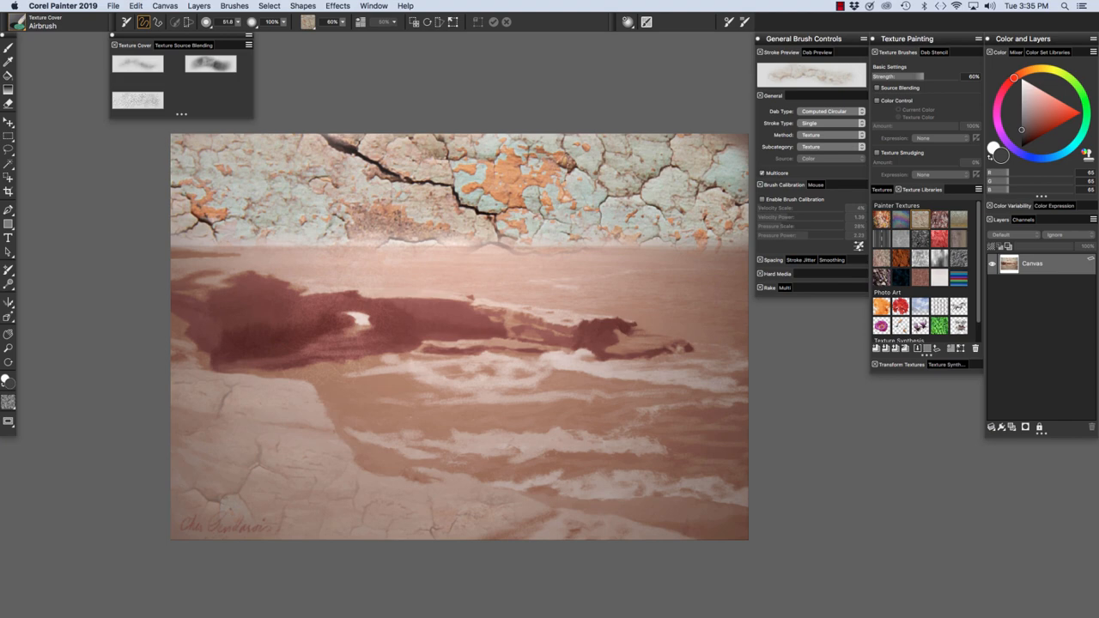
mouse_move(124, 180)
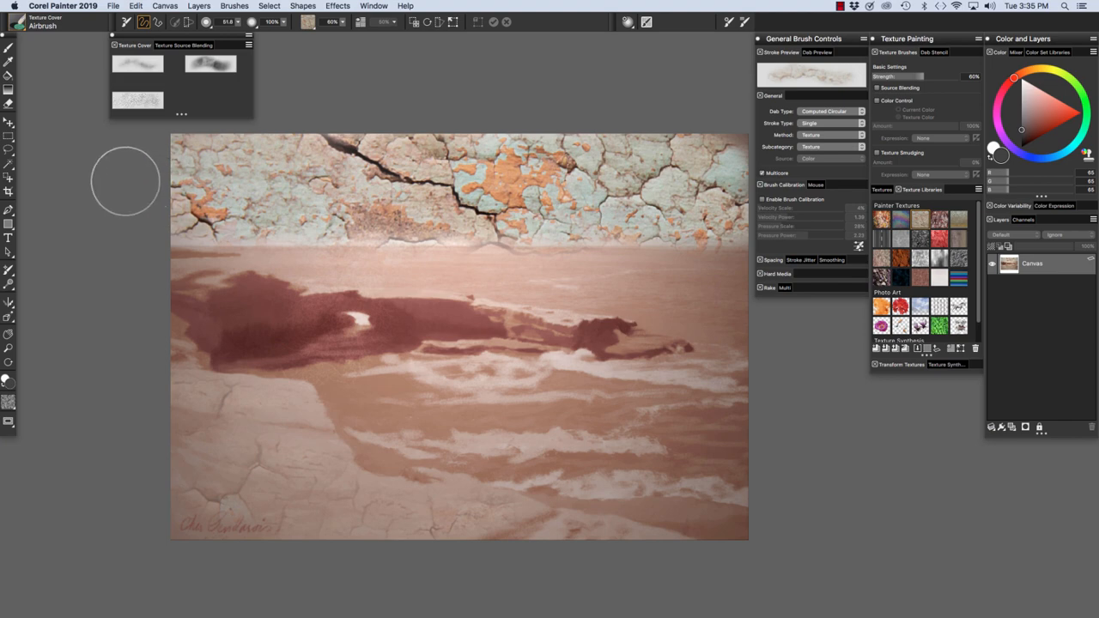
mouse_move(124, 180)
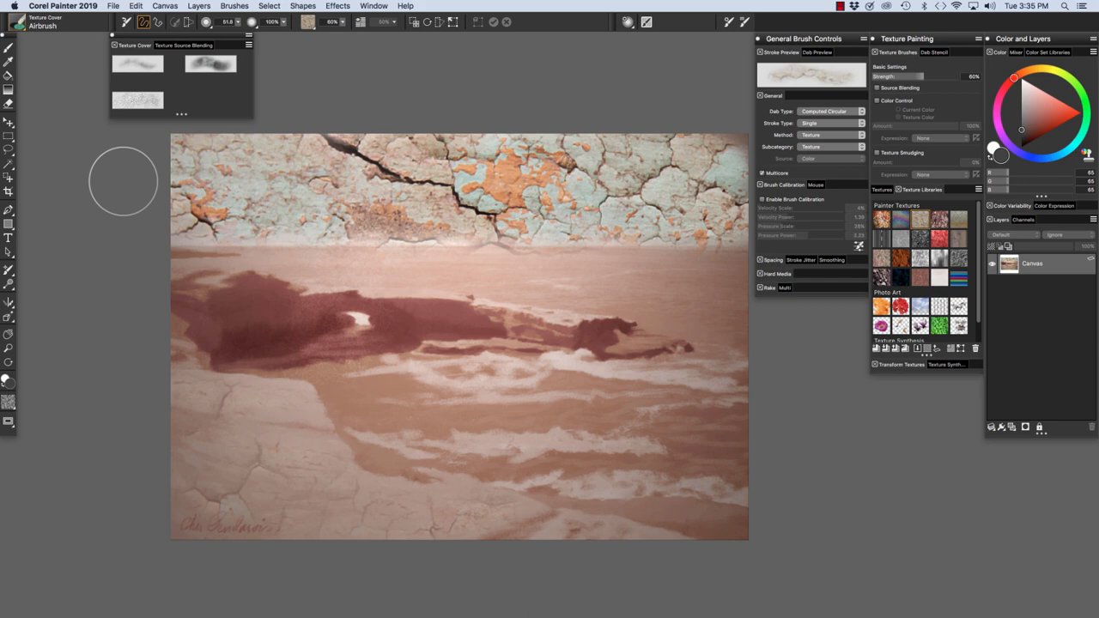
mouse_move(274, 181)
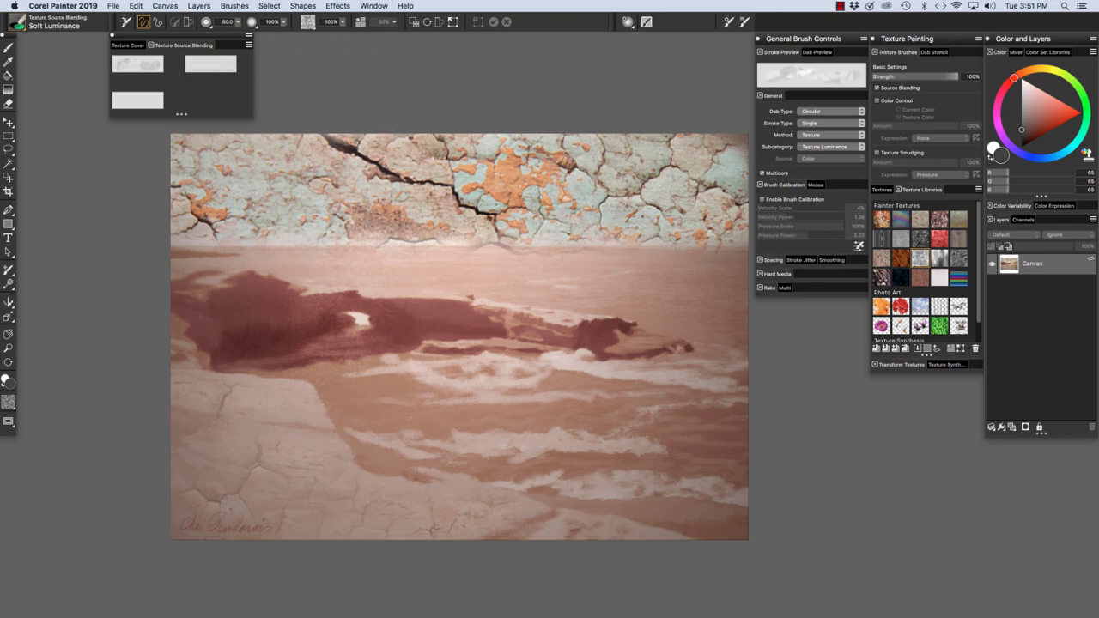
mouse_move(137, 65)
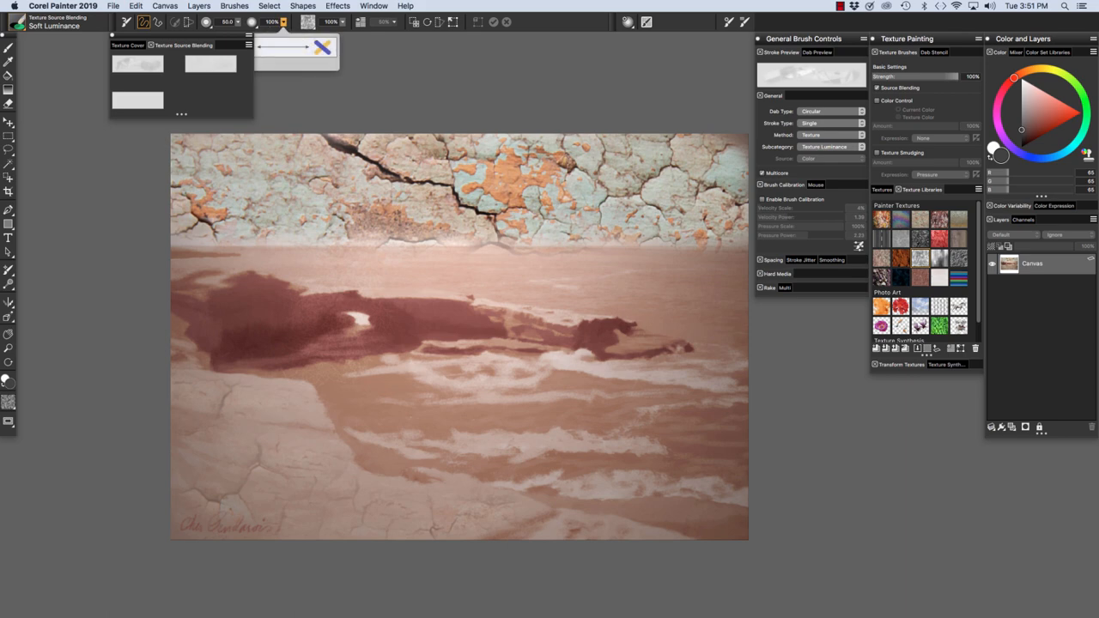
mouse_move(426, 518)
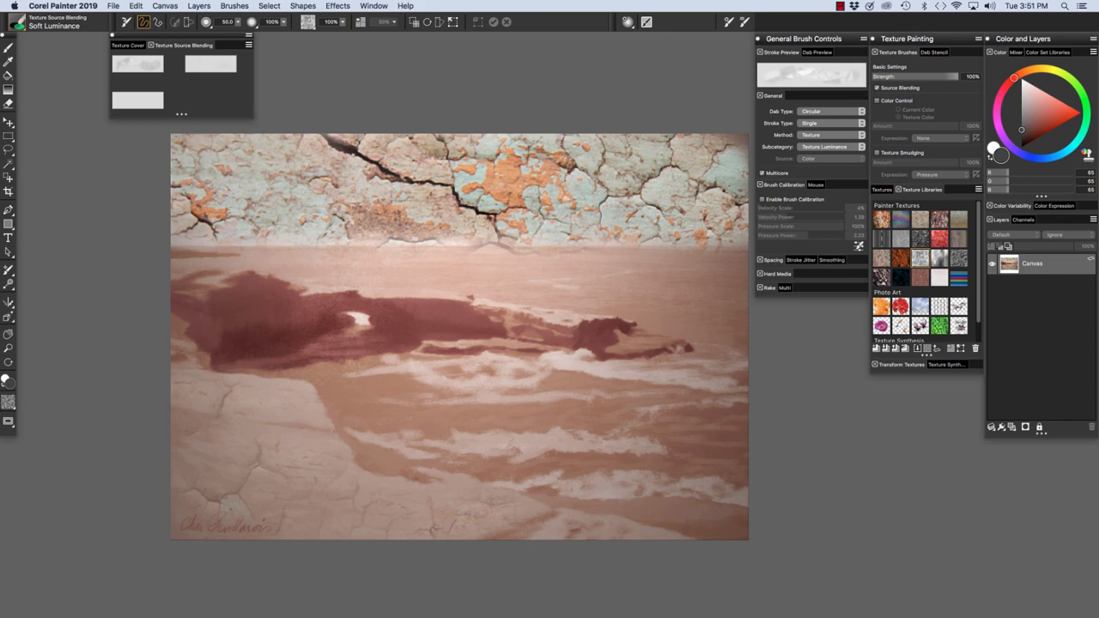
mouse_move(782, 288)
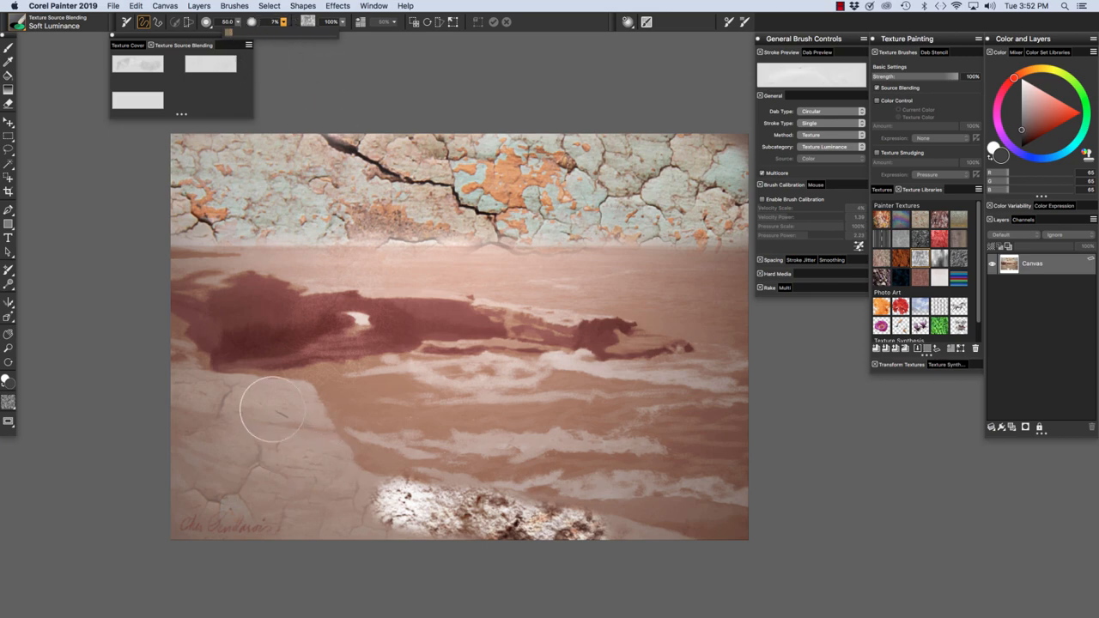
- Paint a Soft Luminance stroke along the bottom edge of the foreground rocks
drag(271, 410, 336, 479)
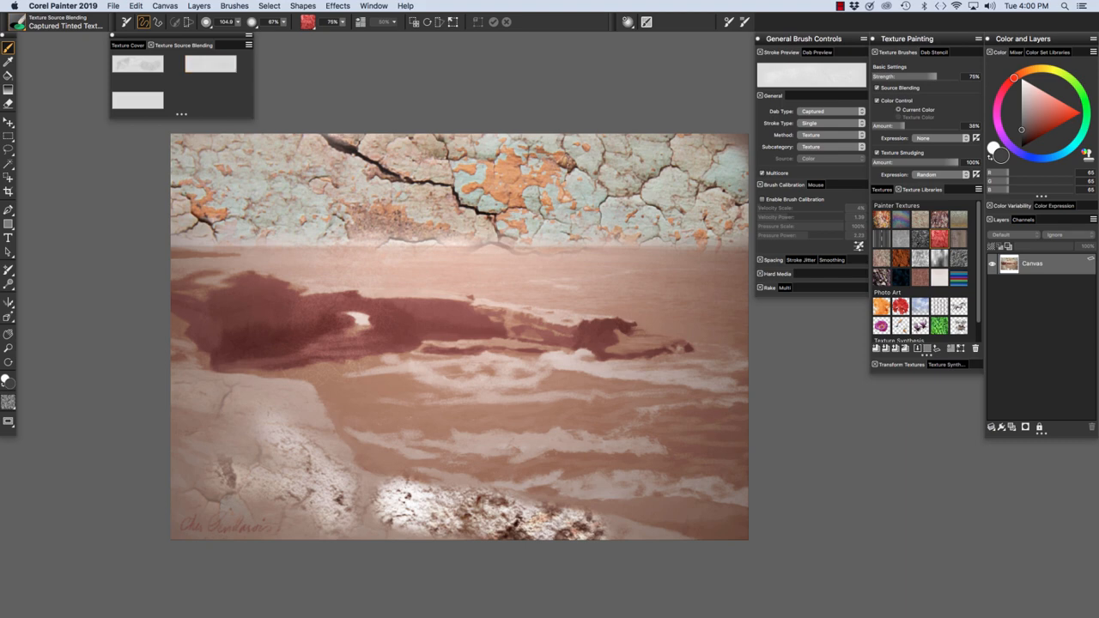
mouse_move(941, 241)
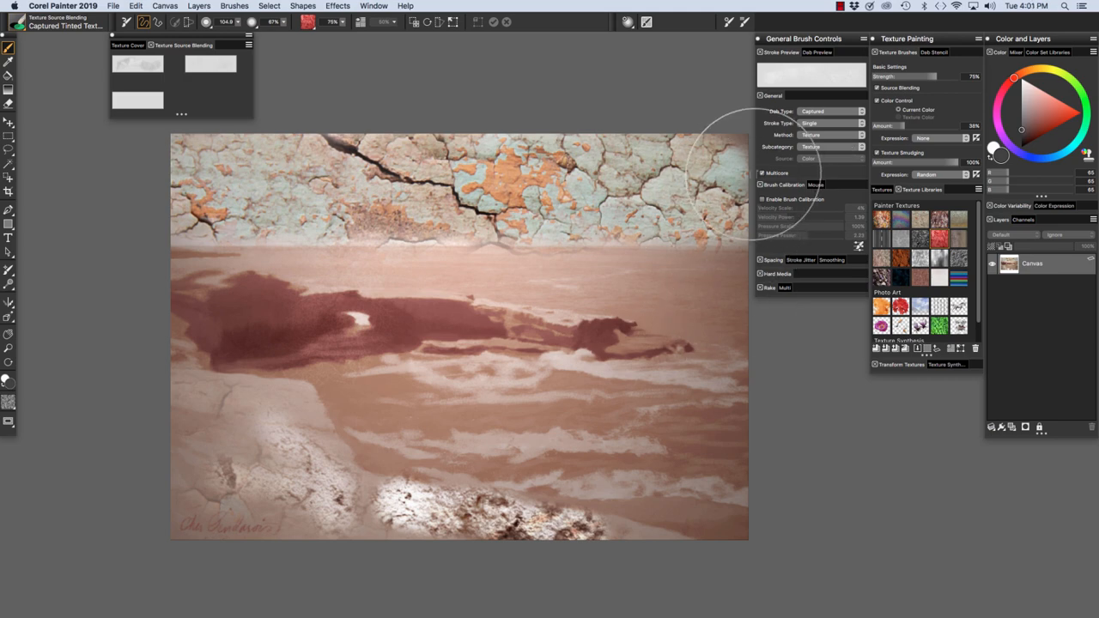
mouse_move(421, 420)
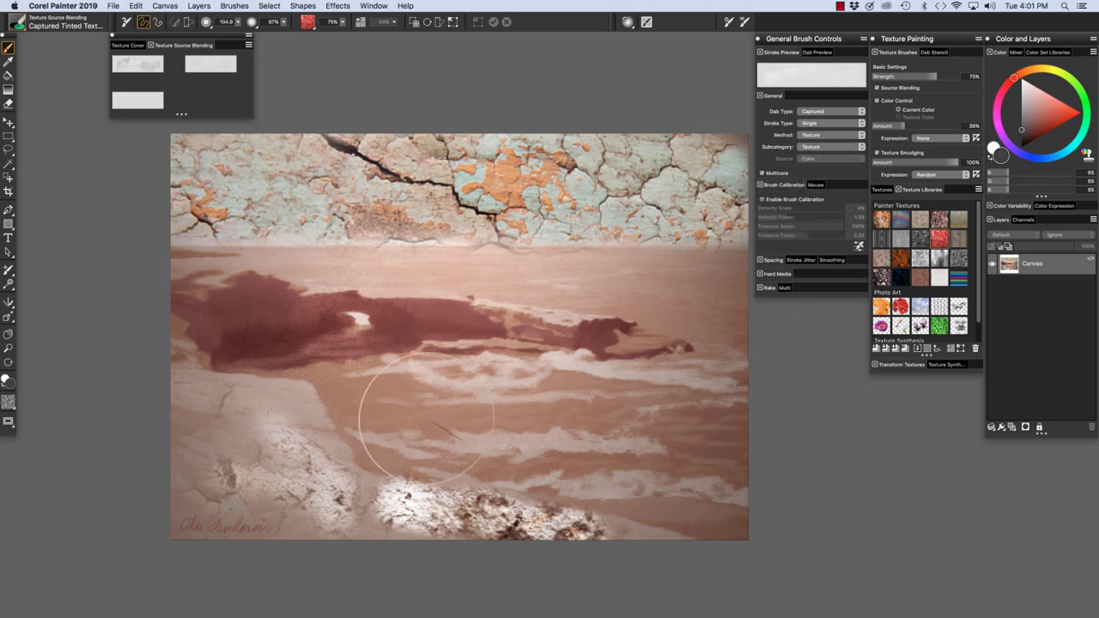